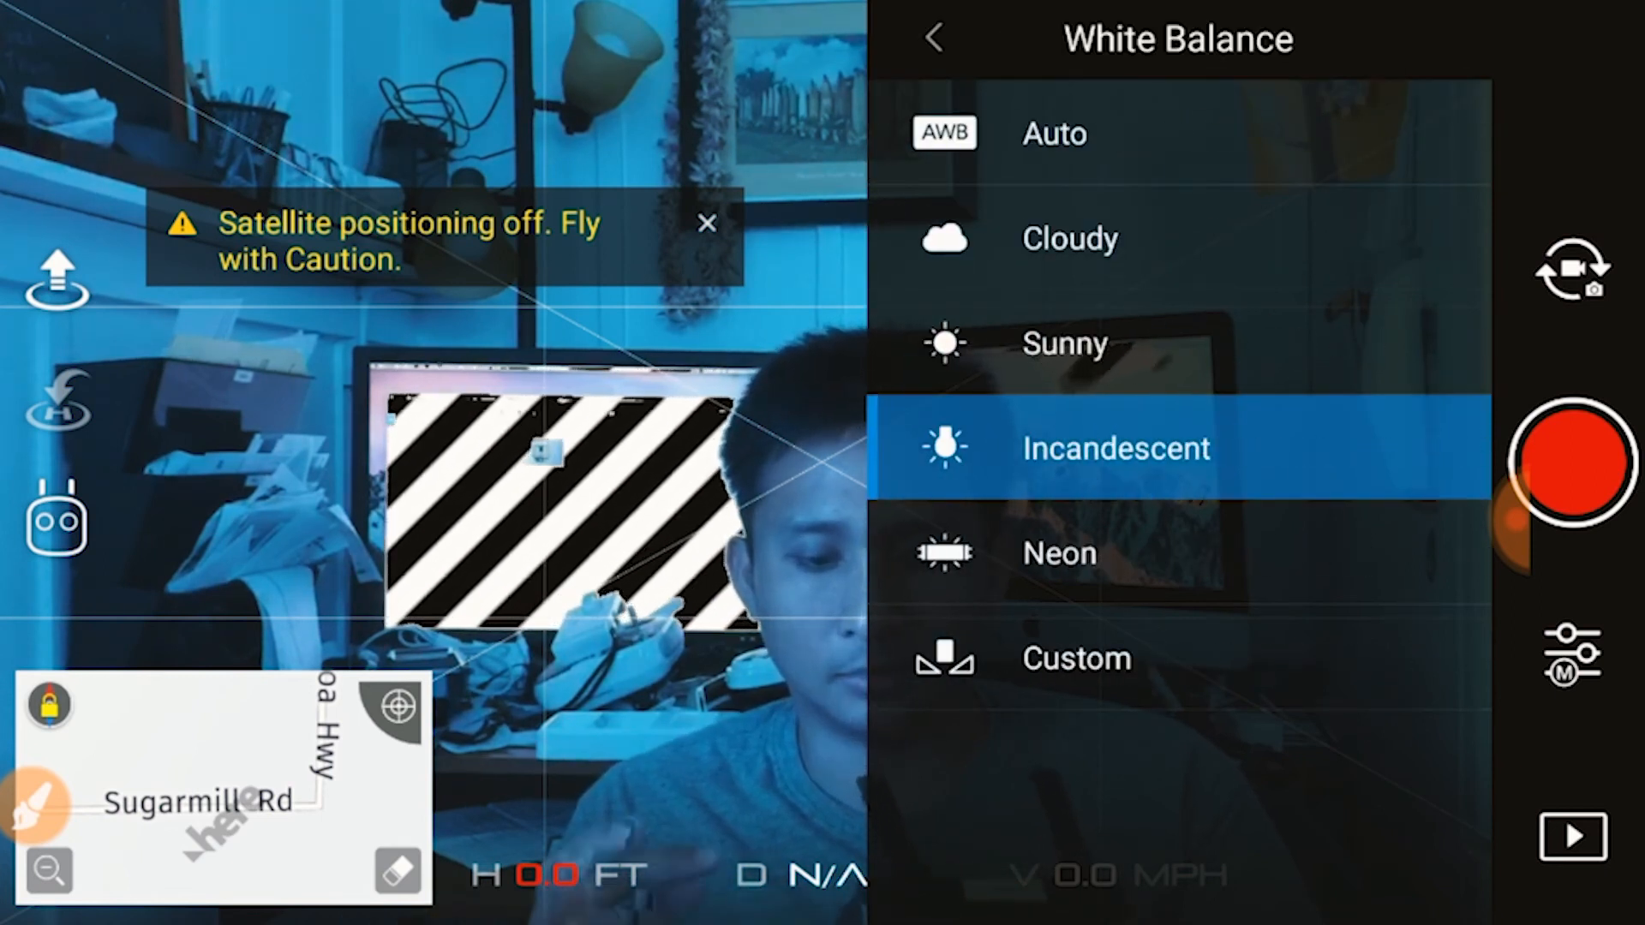
Step: Pick Cloudy in the White Balance list and leave the white balance choices
left_click(1070, 238)
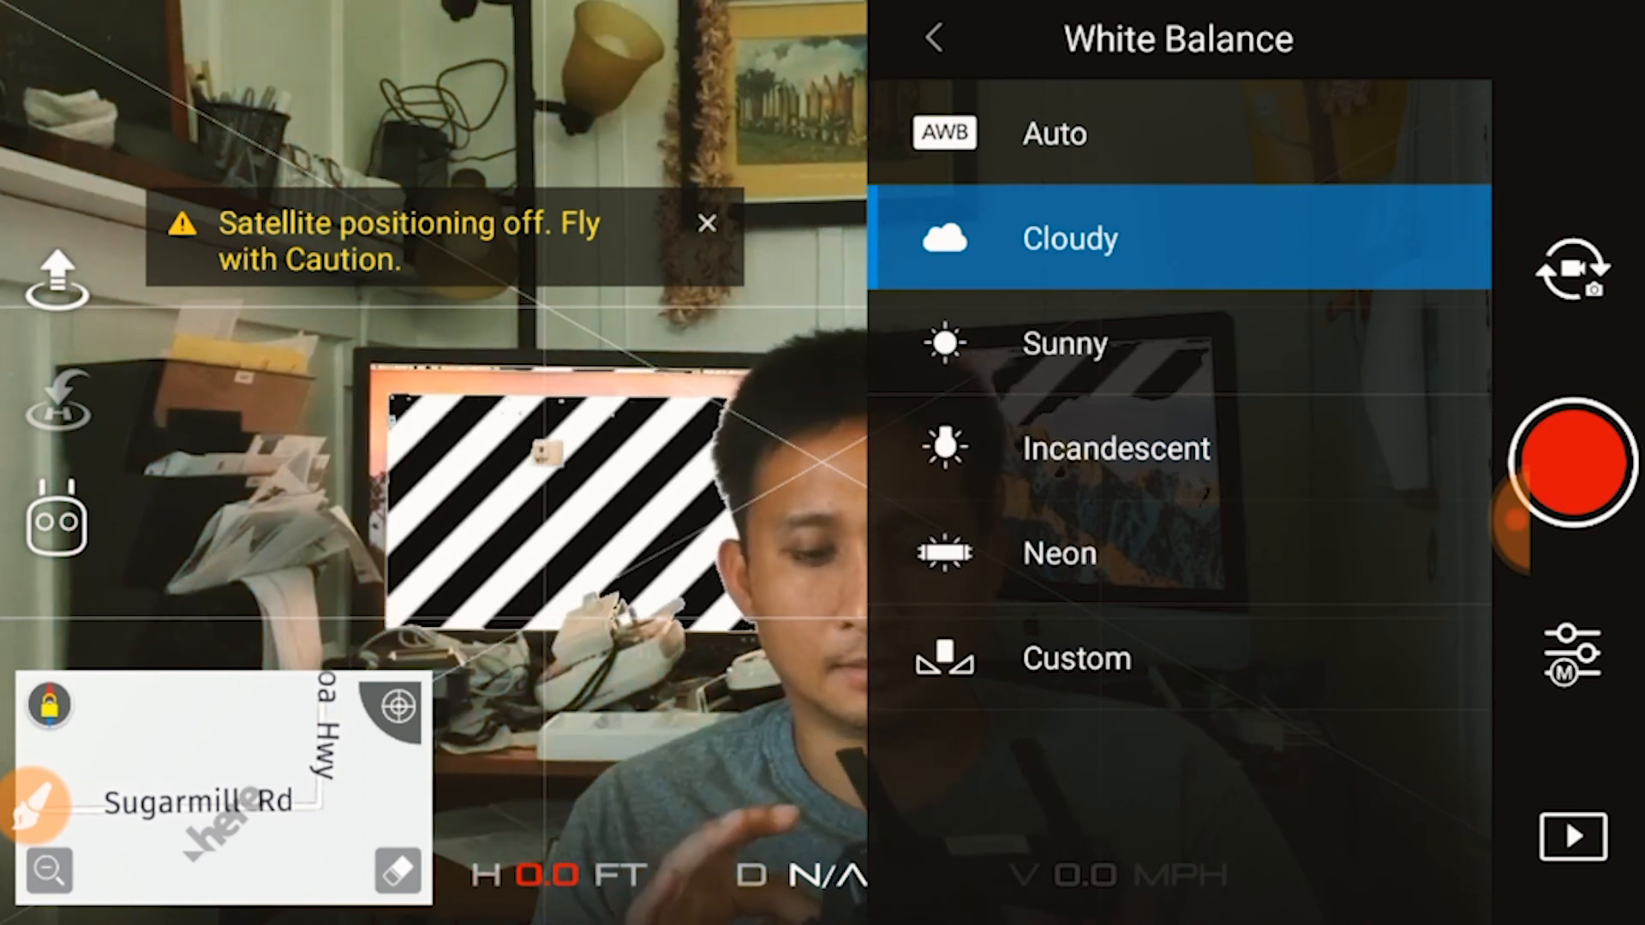
left_click(938, 41)
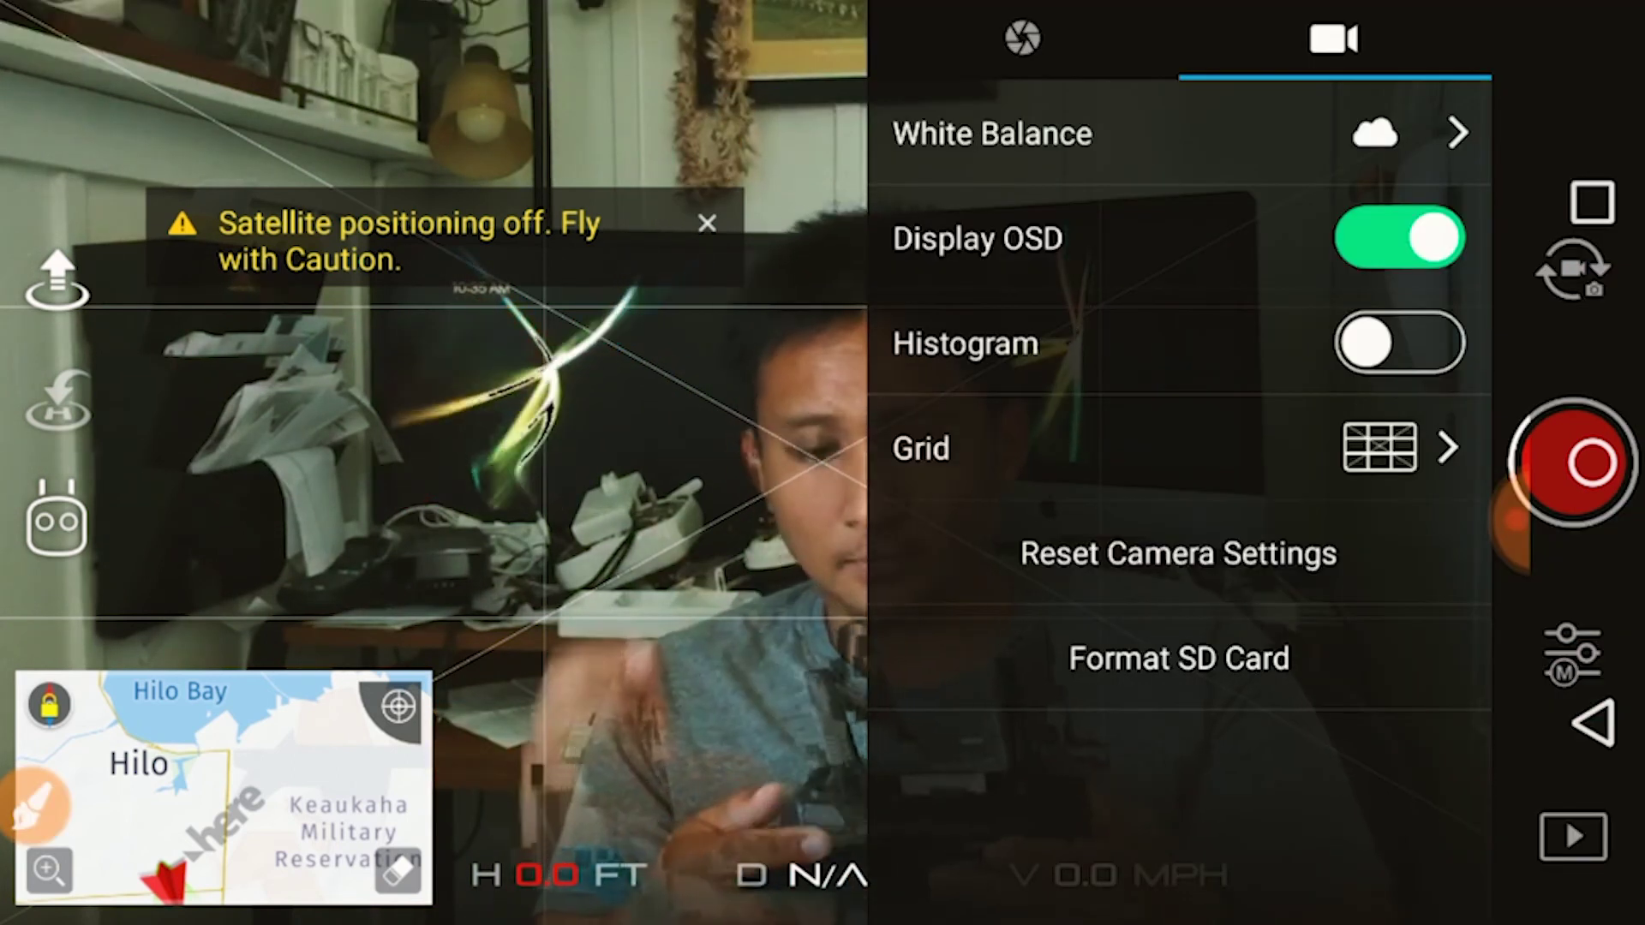
Step: Show the M mode exposure controls, currently ISO 800 and 1/60 shutter
left_click(1029, 31)
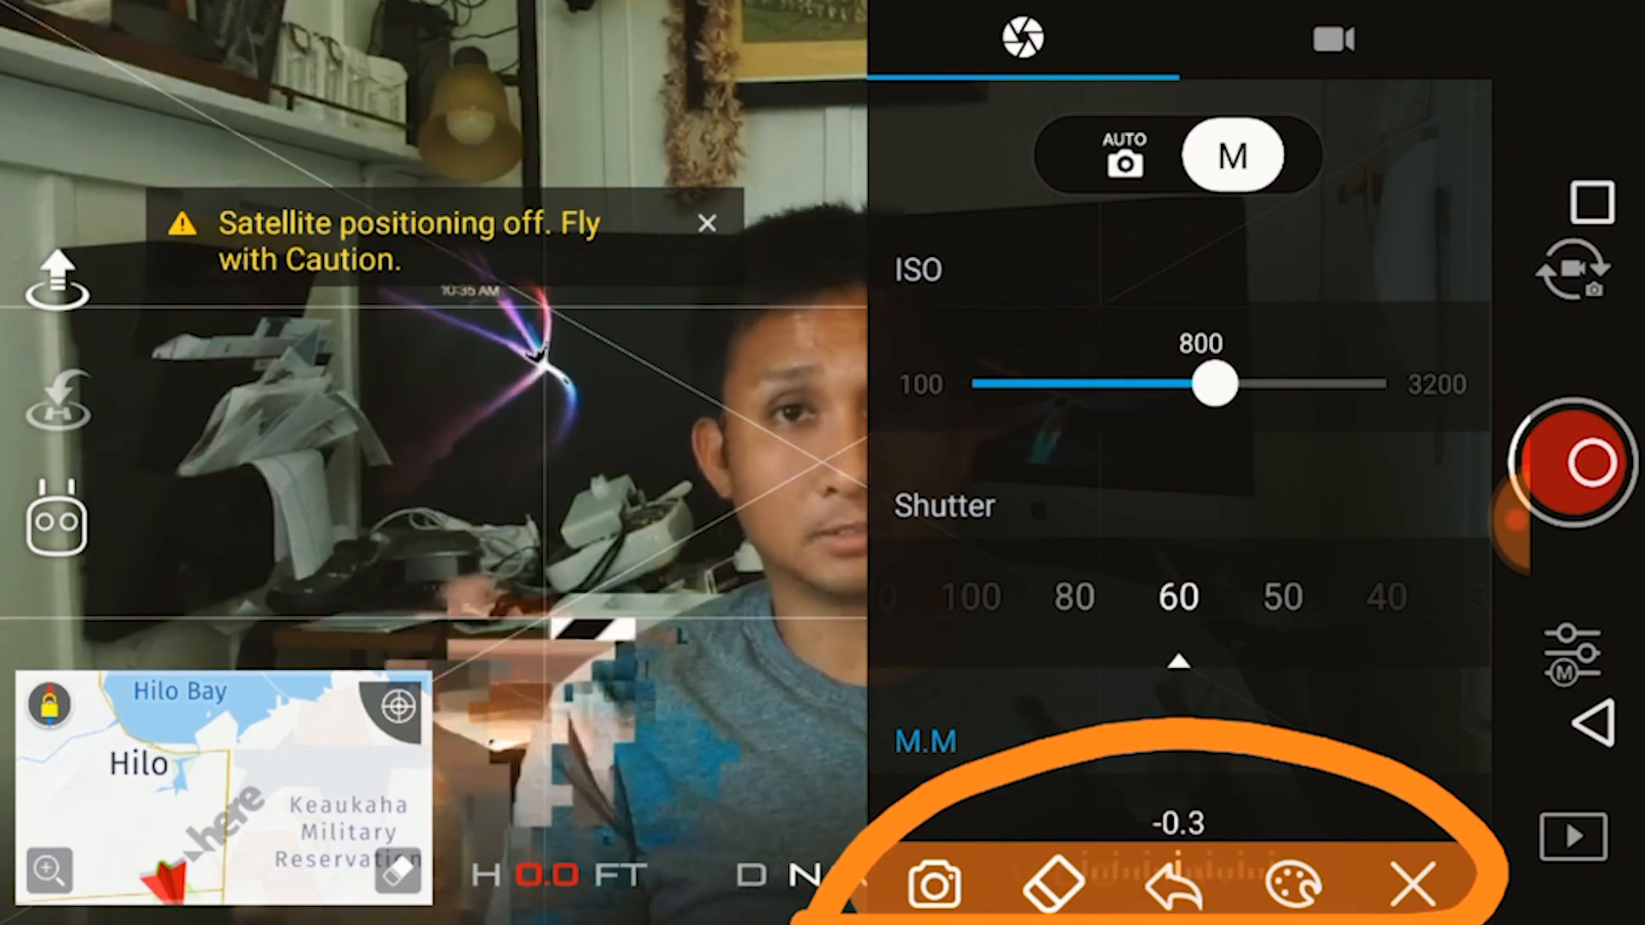
left_click(1408, 885)
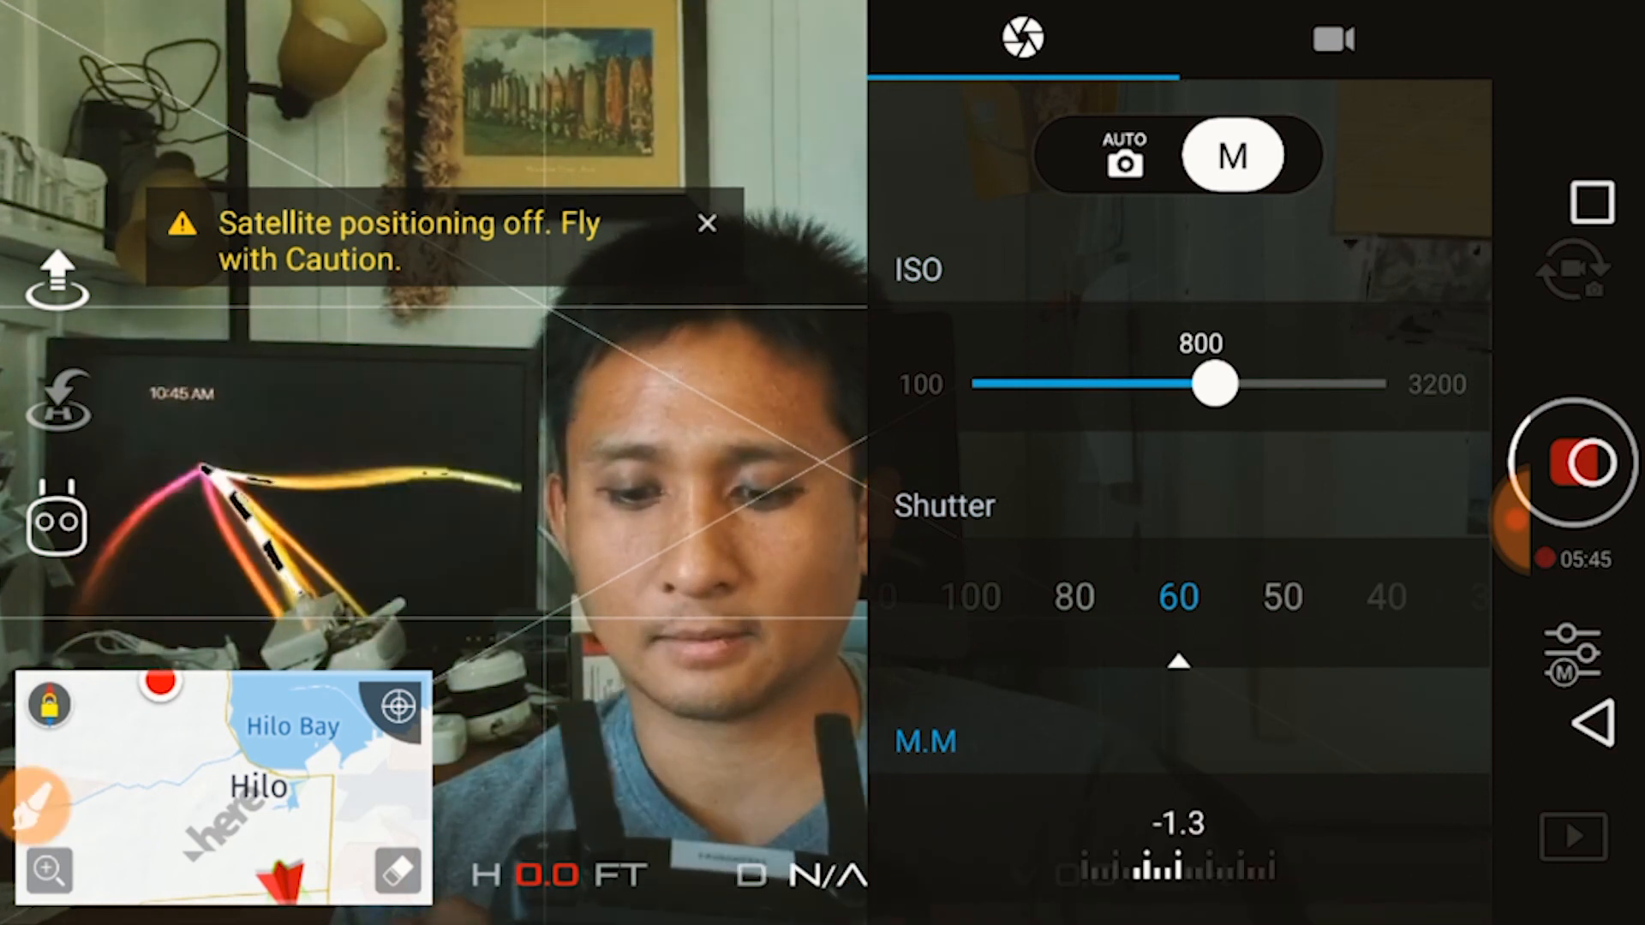
Step: Move the ISO slider through 100, 400, 800, 3200 and 1600, settling back at 800
left_click_drag(1214, 384, 991, 384)
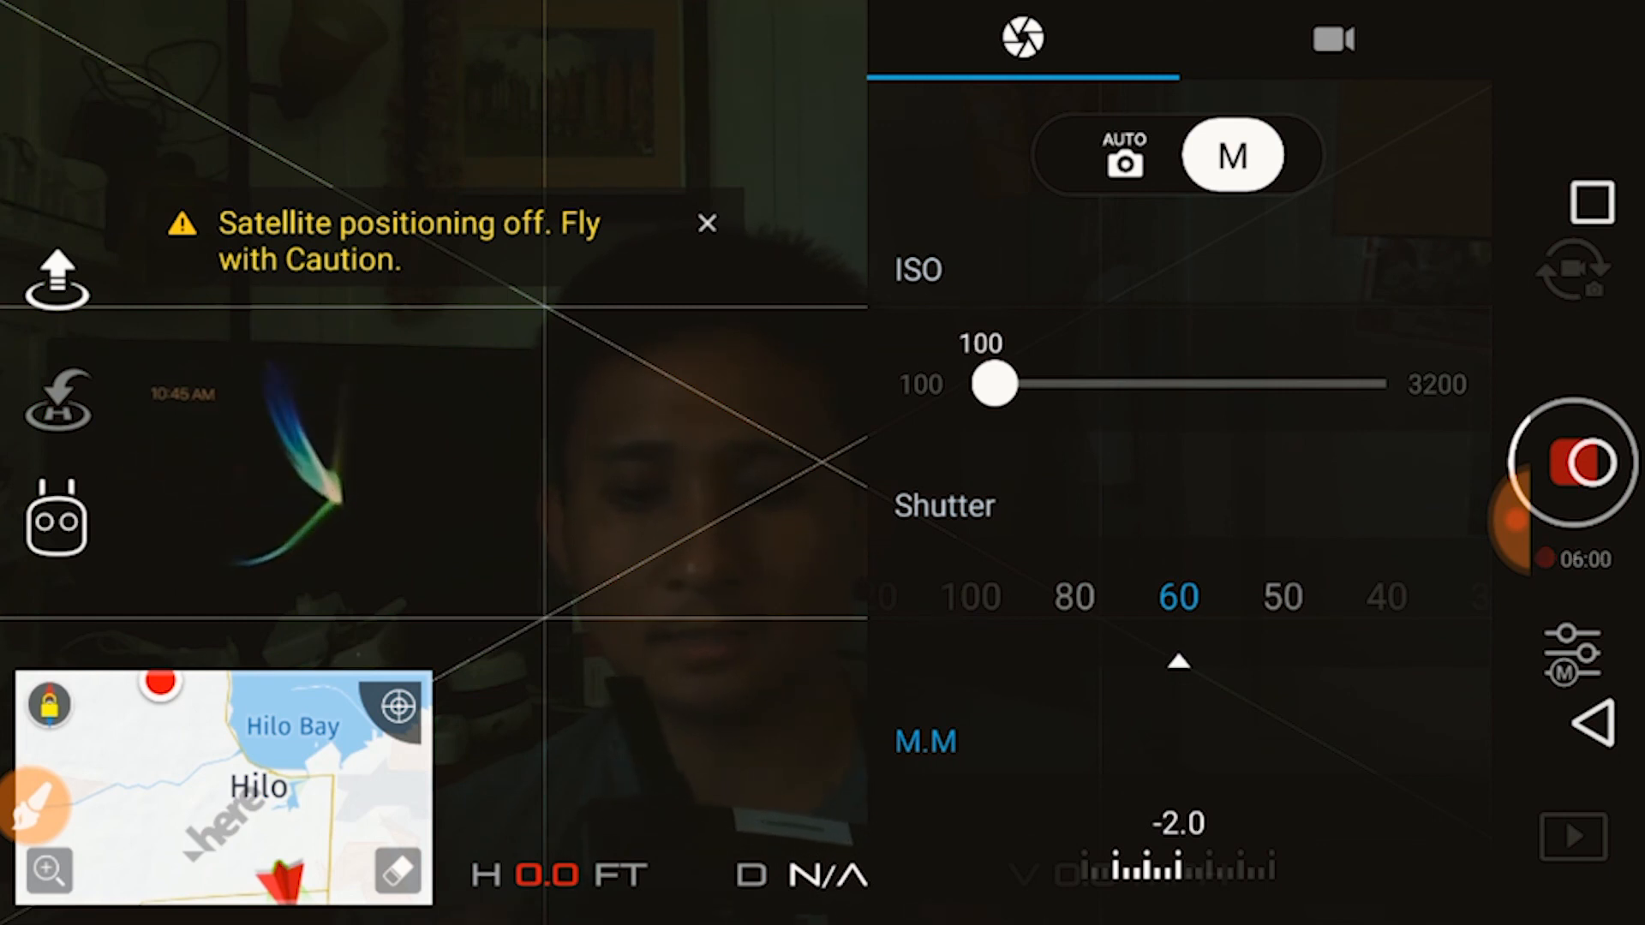
left_click_drag(995, 384, 1144, 384)
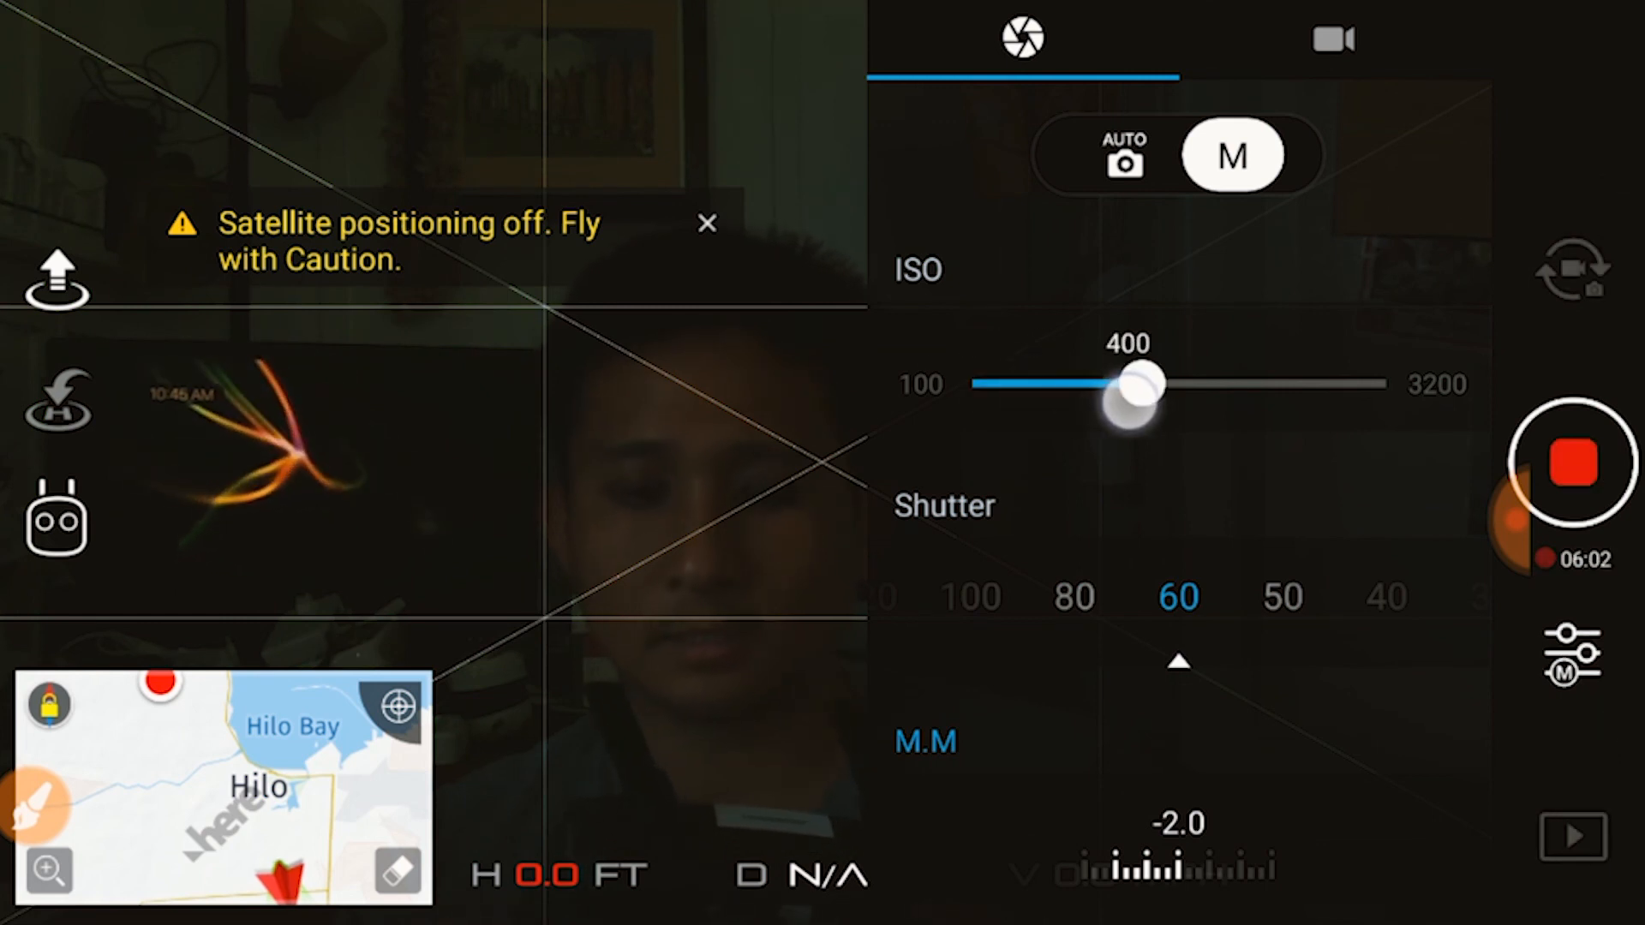
left_click_drag(1132, 384, 1214, 384)
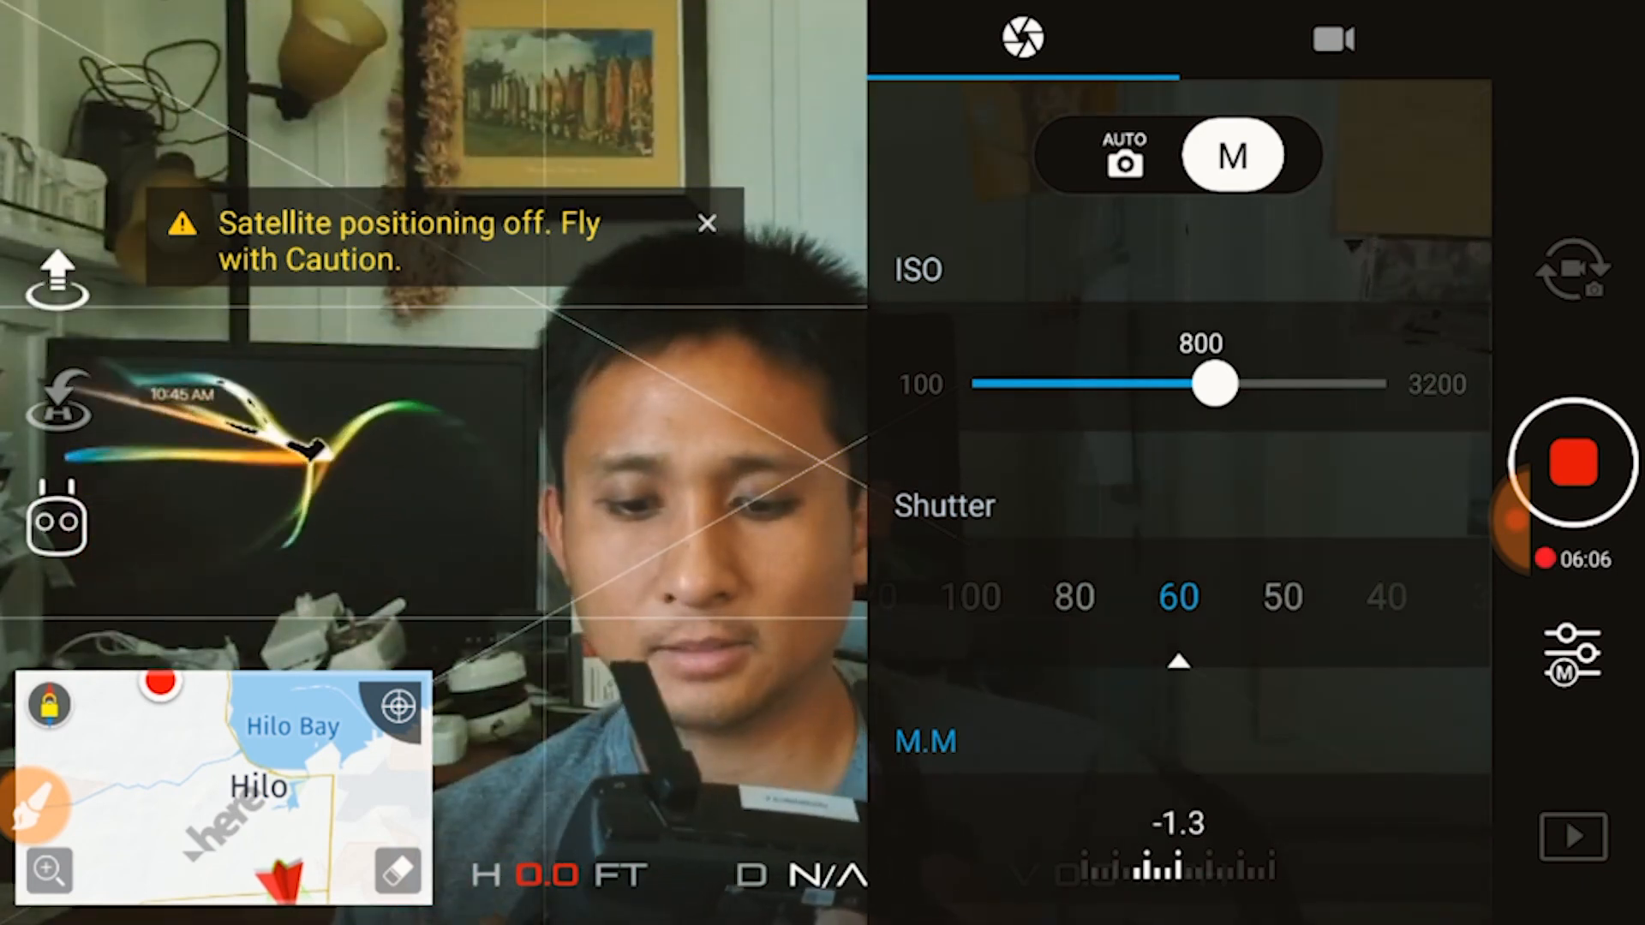
left_click_drag(1215, 384, 1361, 384)
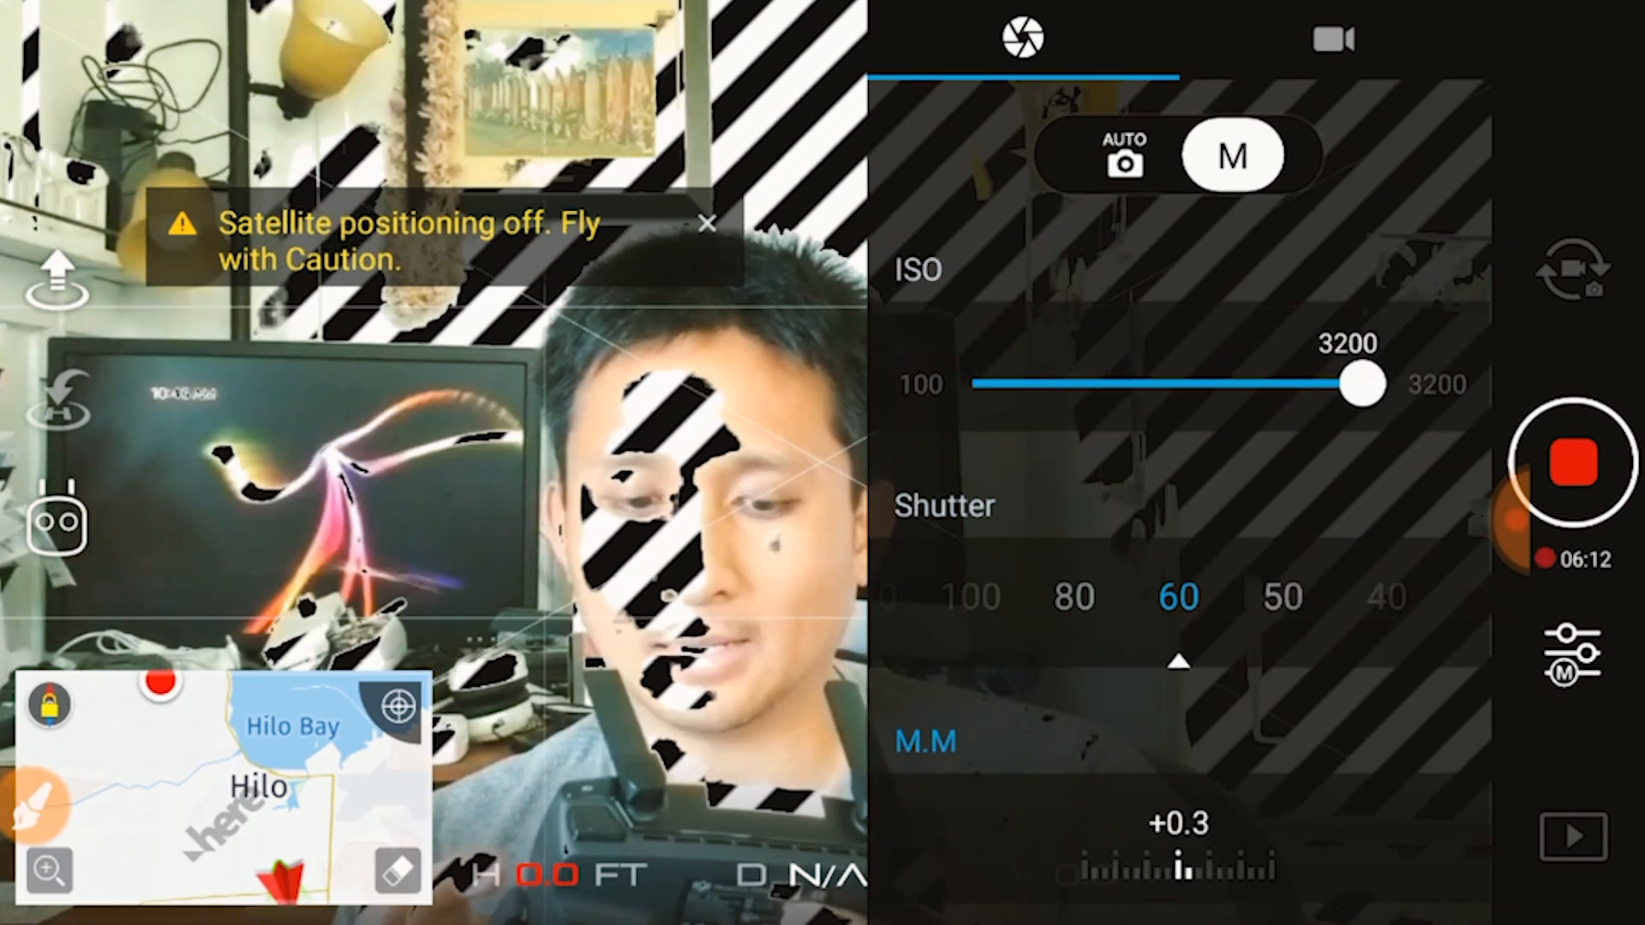
left_click_drag(1361, 383, 1288, 383)
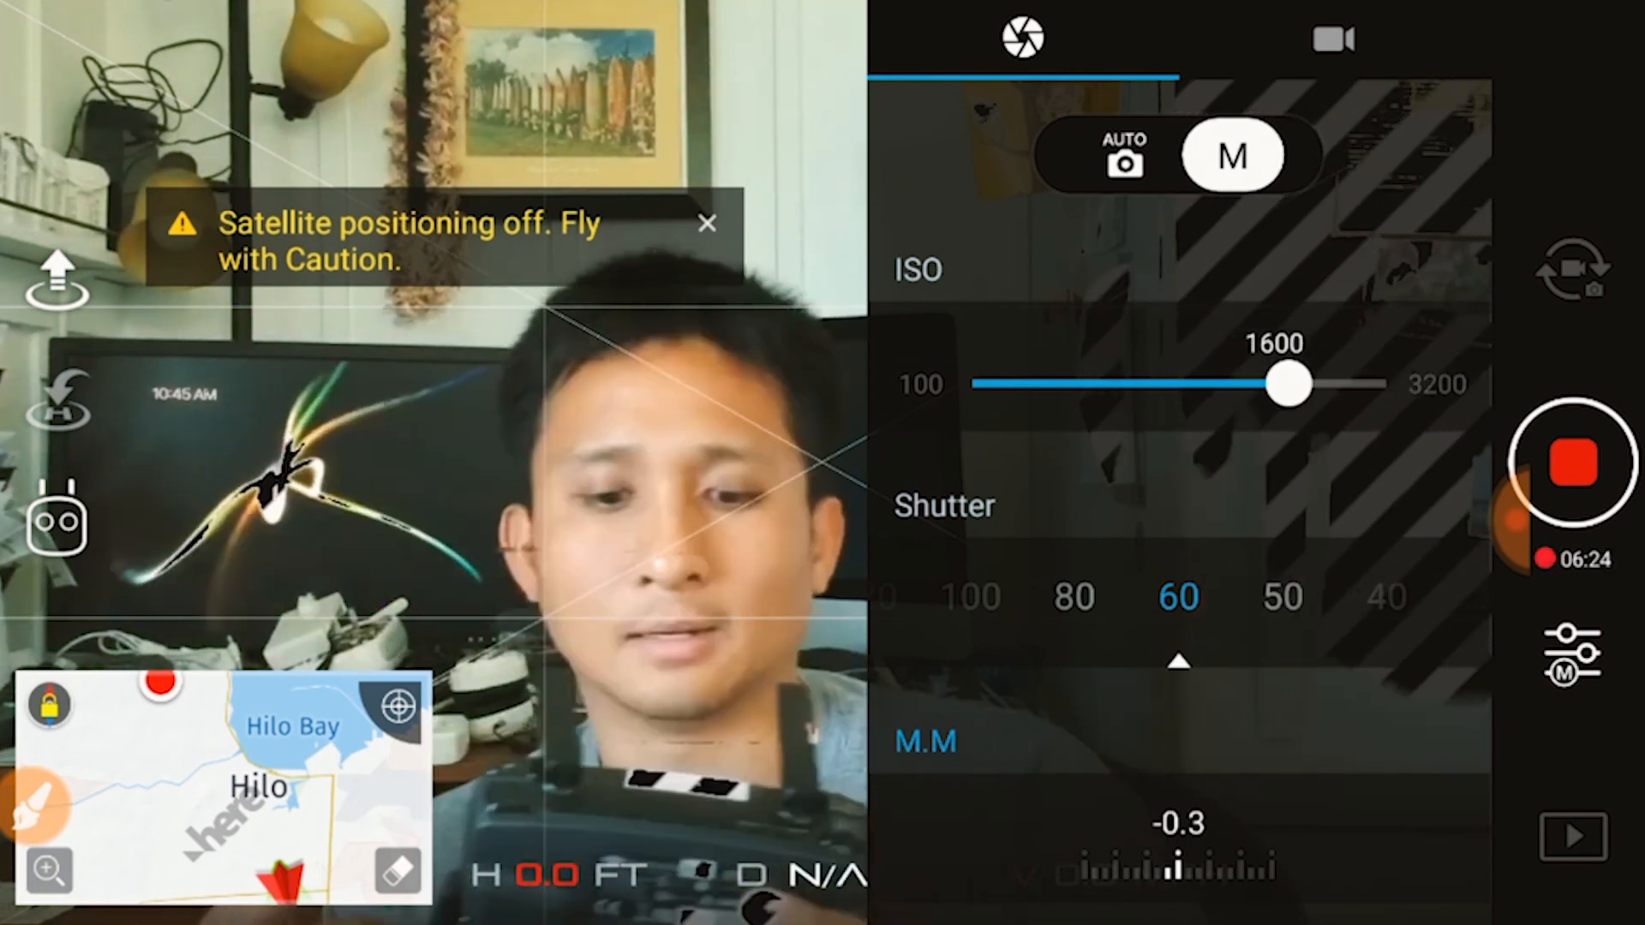
left_click_drag(1289, 383, 1215, 383)
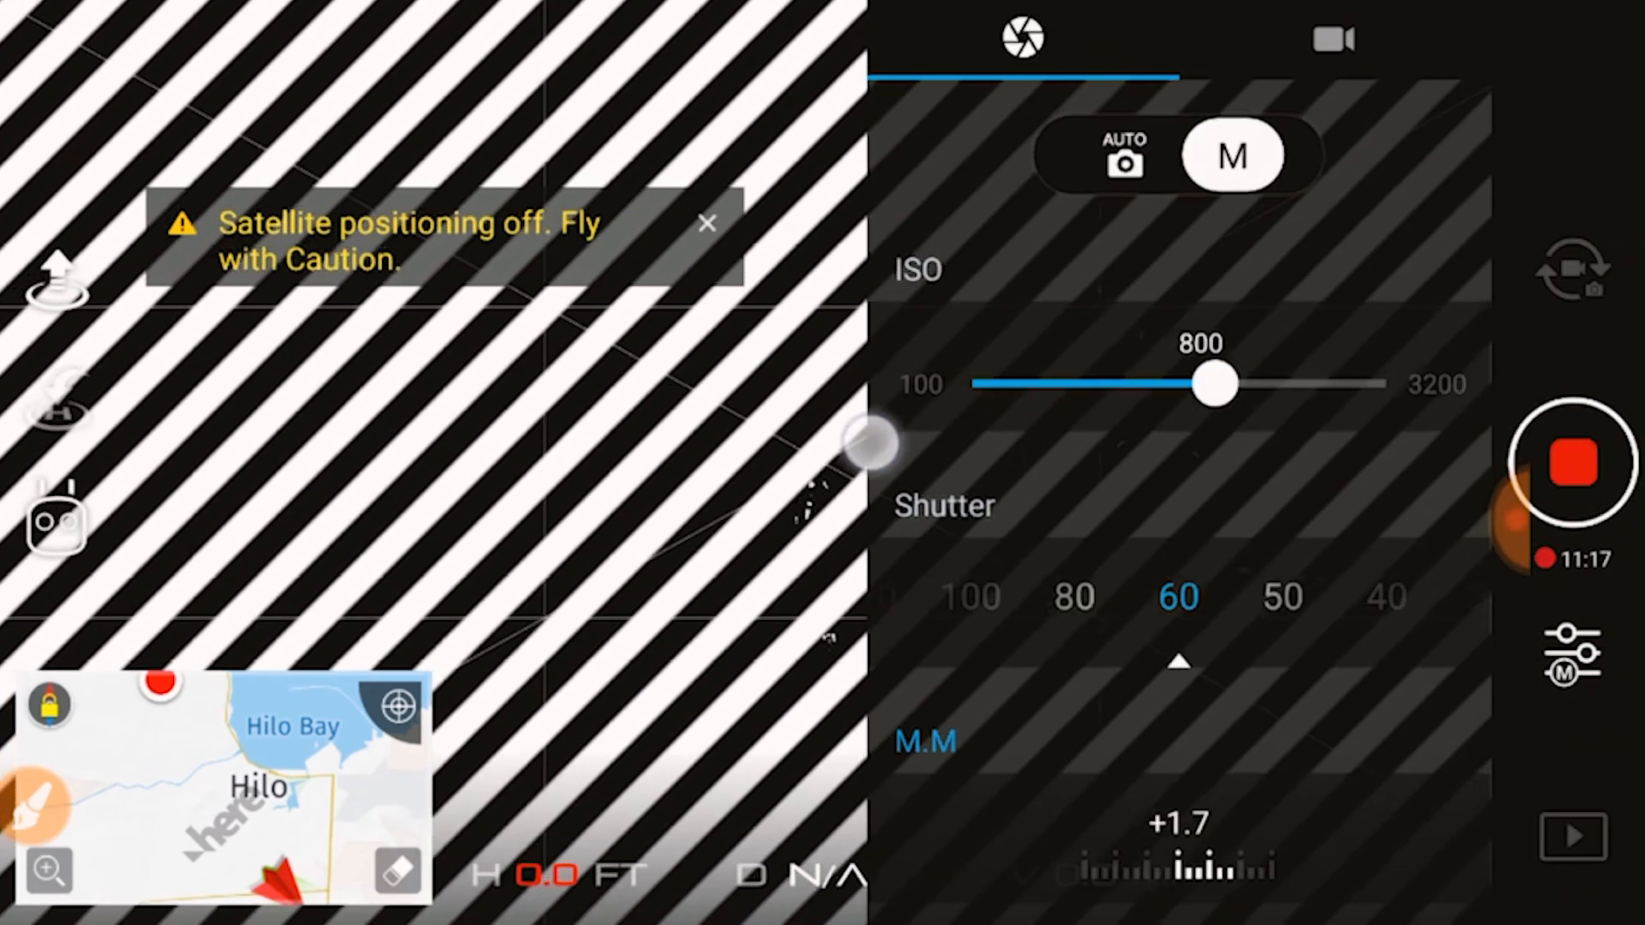
Step: Drag the ISO slider down to 100, with 1/160 shutter and the meter at 0
left_click_drag(1211, 383, 994, 383)
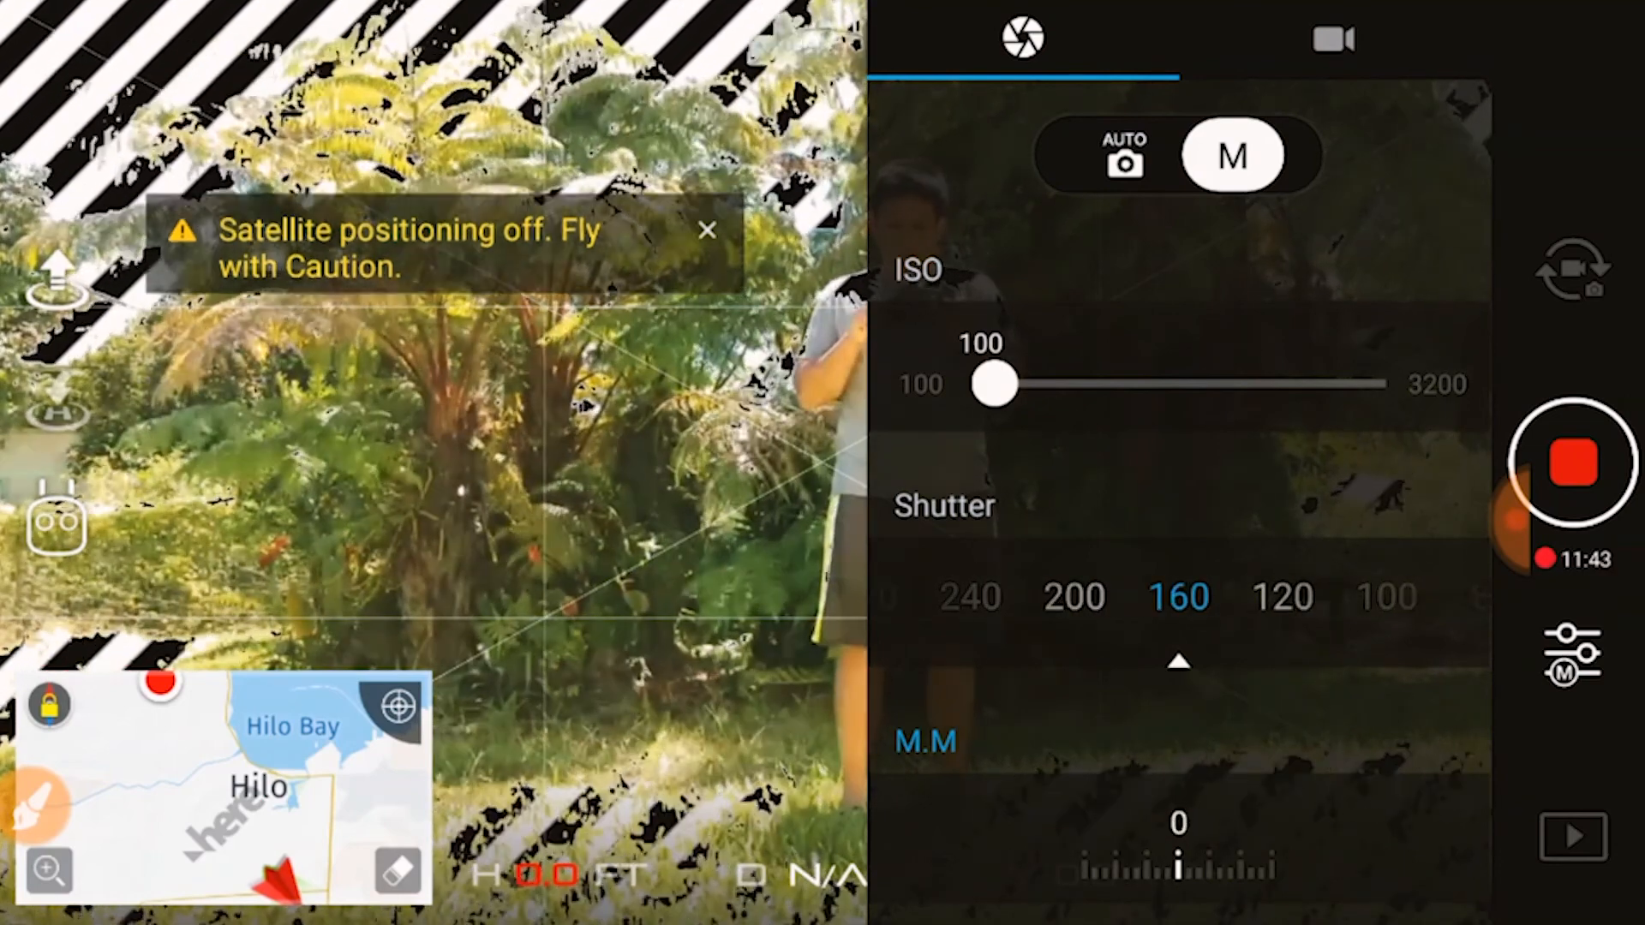
Step: Close the camera settings panel to return to full live view at ISO 100, 1/160
left_click(706, 232)
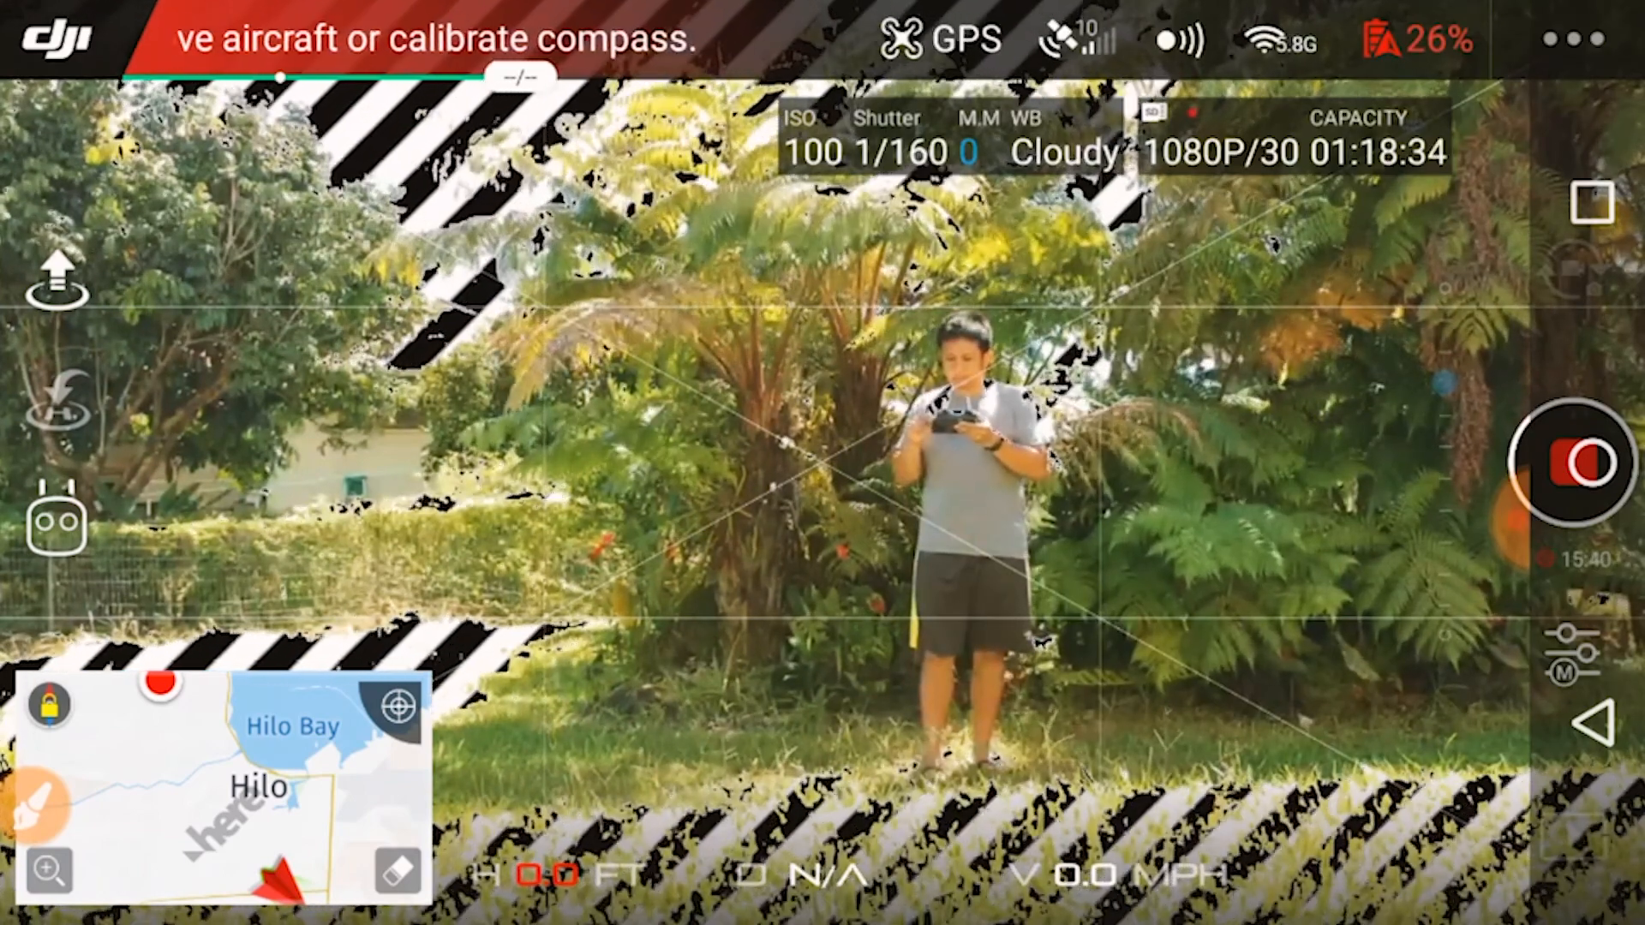
left_click(1571, 662)
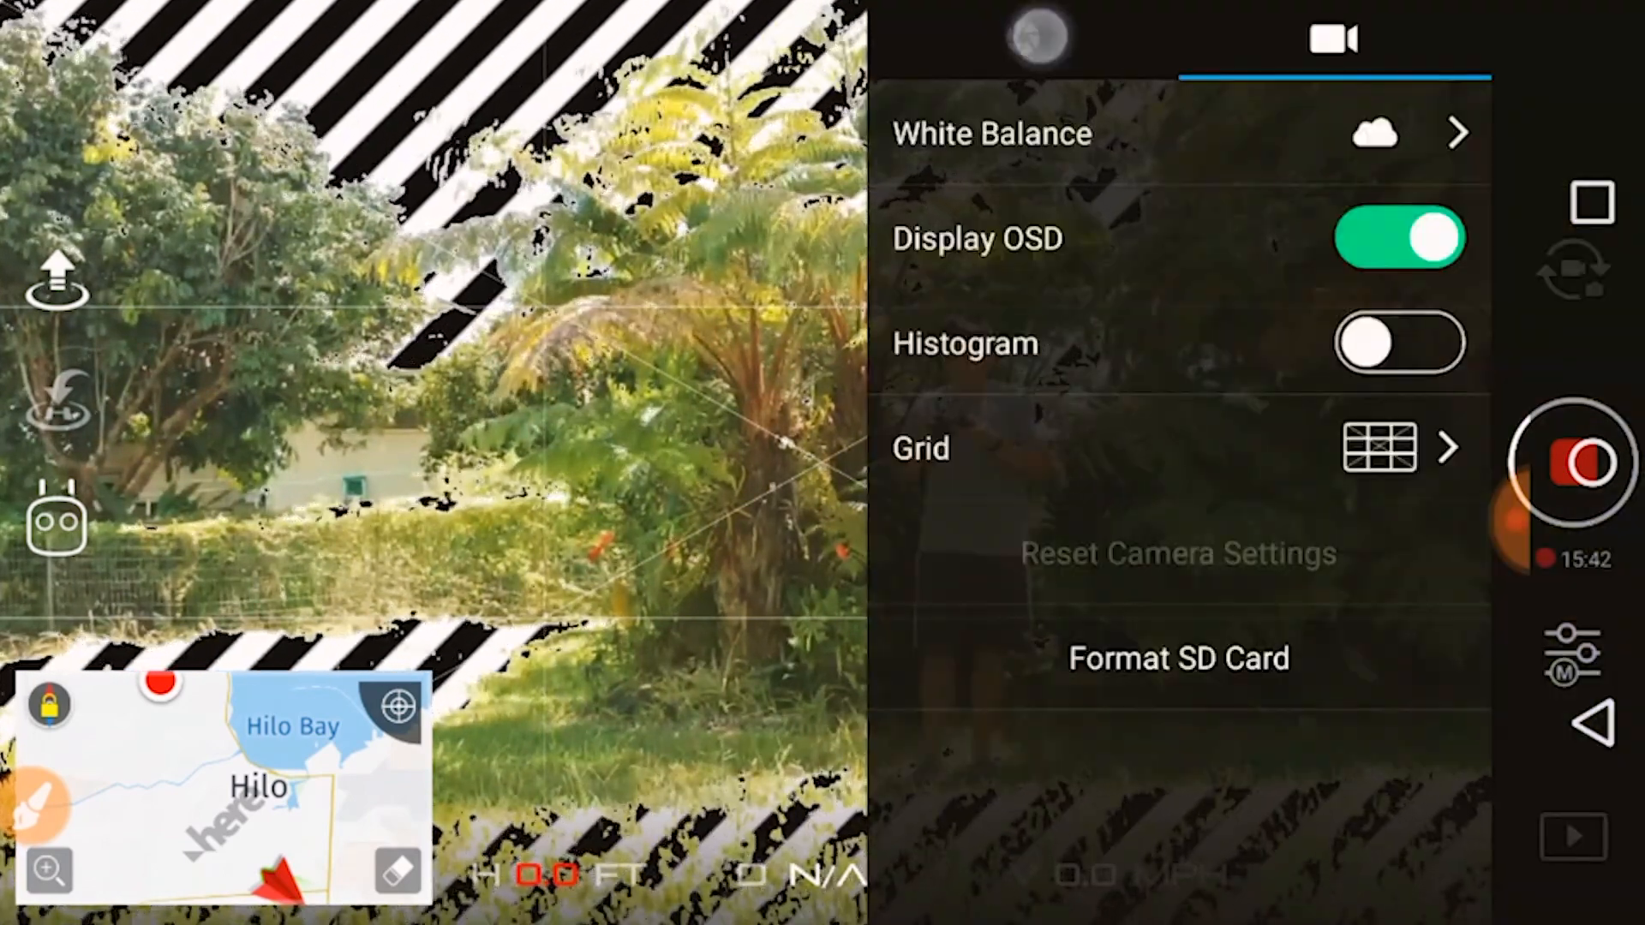
left_click(1035, 36)
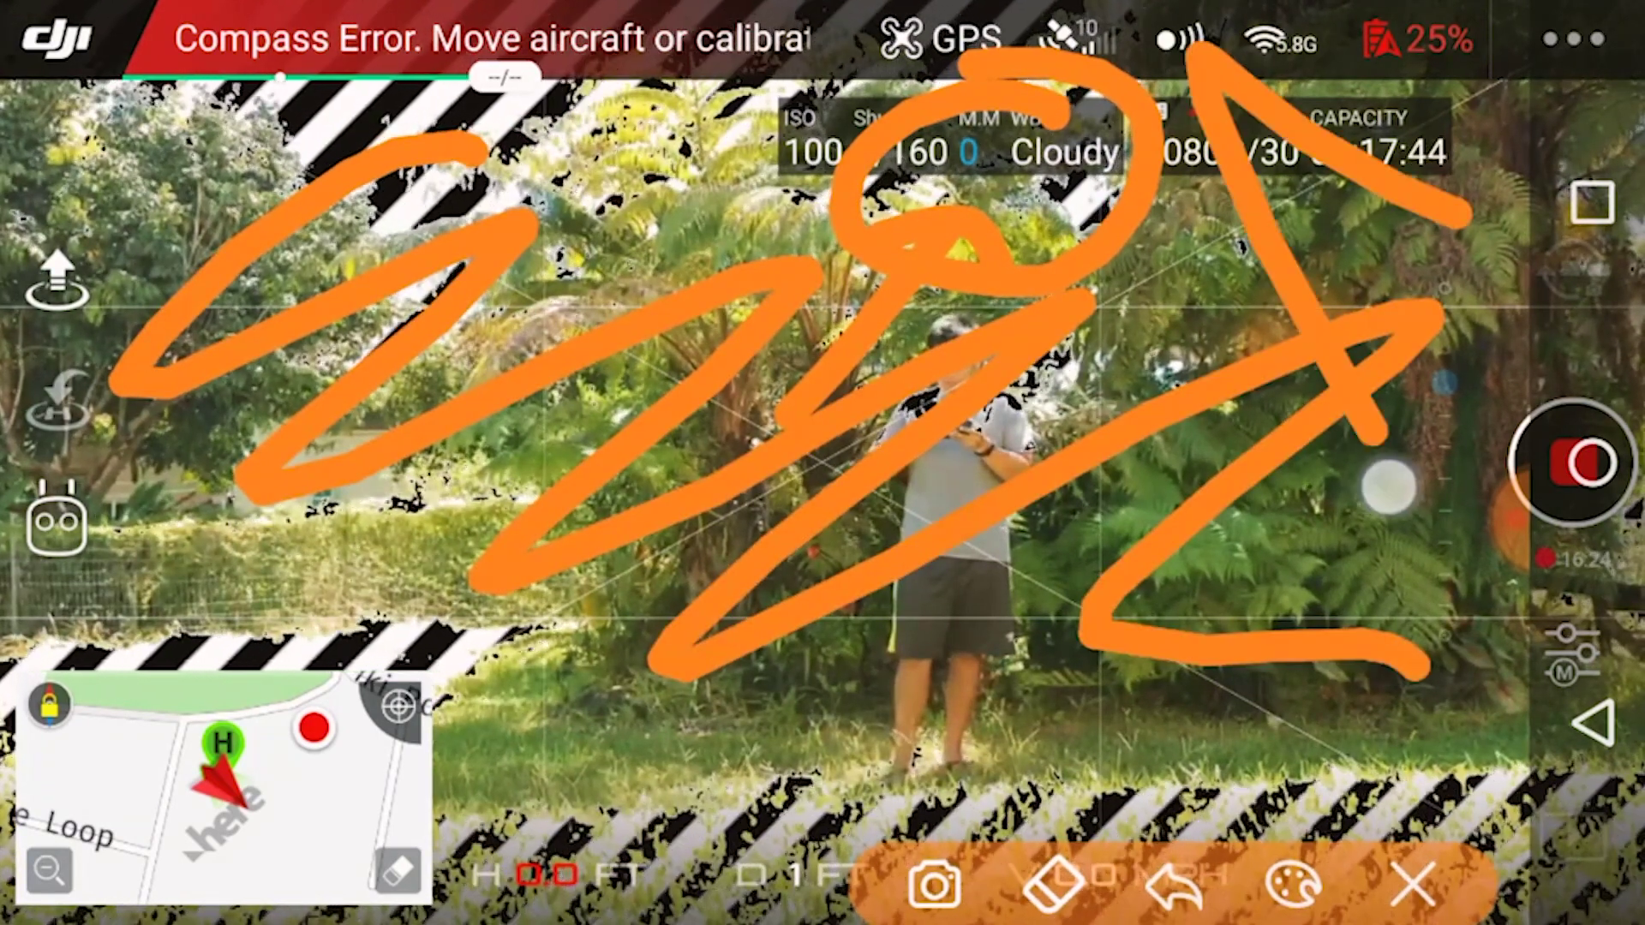
left_click(1409, 887)
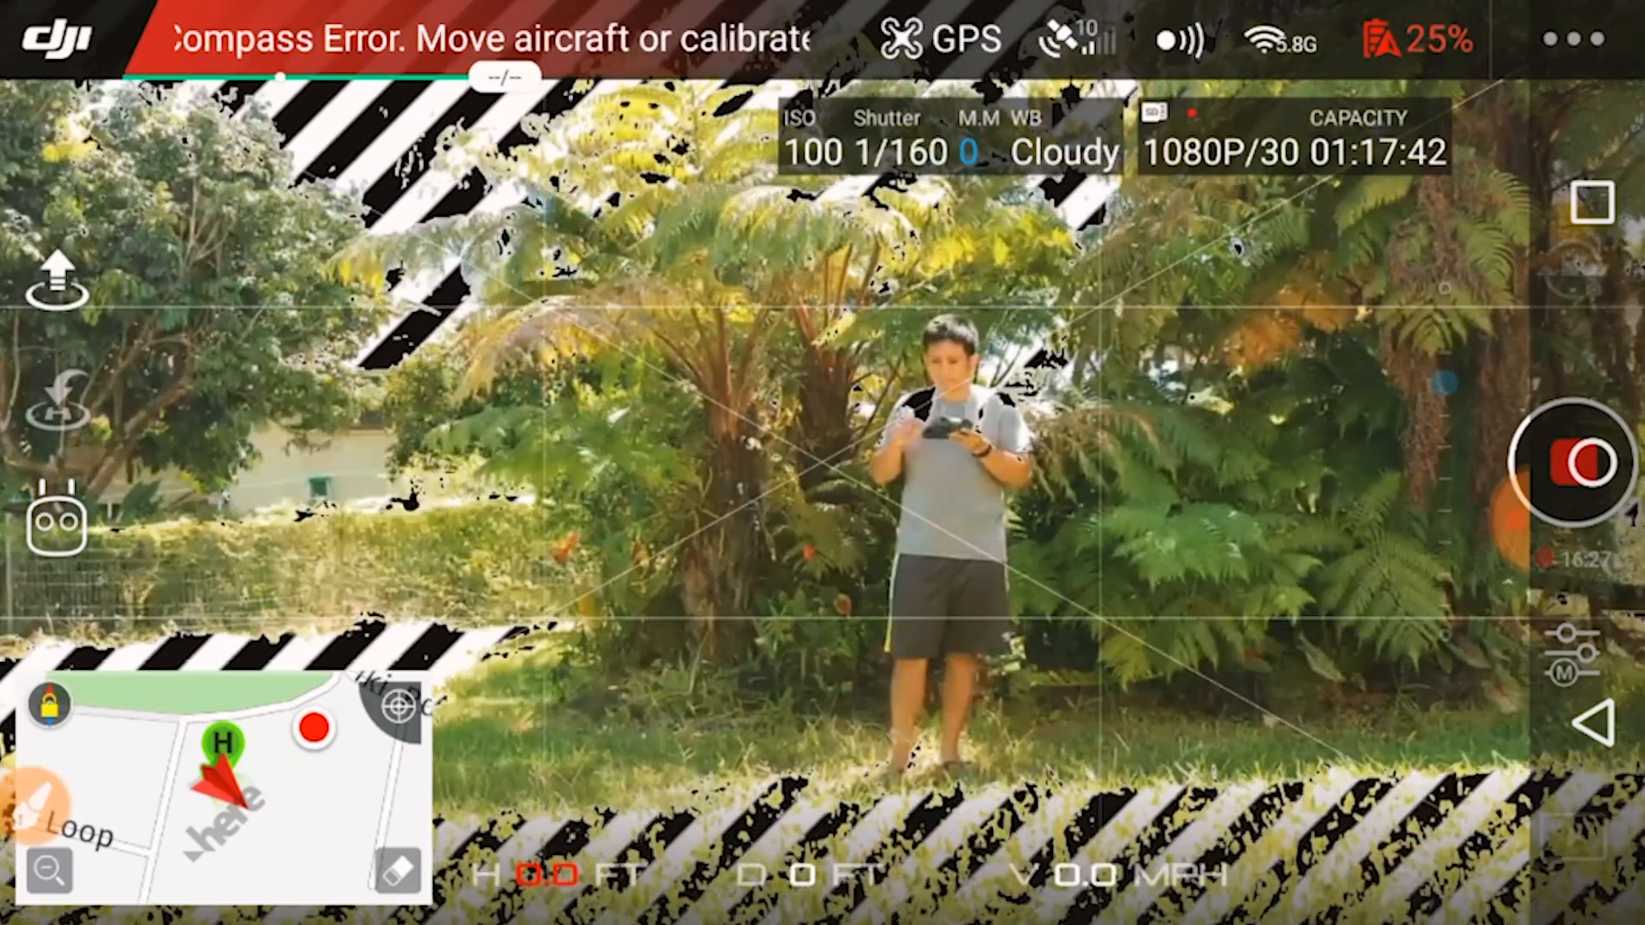